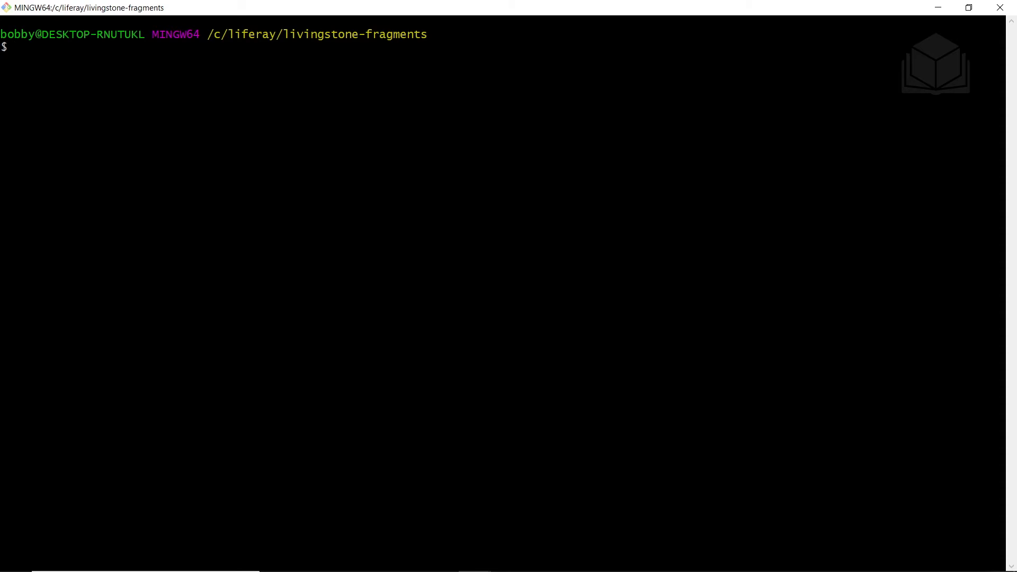
- Run 'npm run import' in the livingstone-fragments folder
type("npm run")
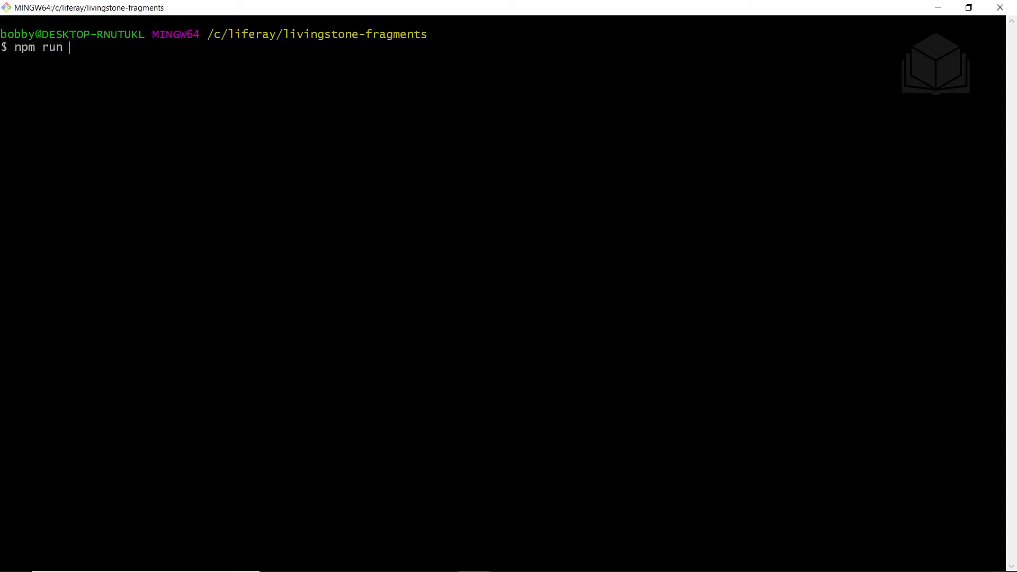
type("import")
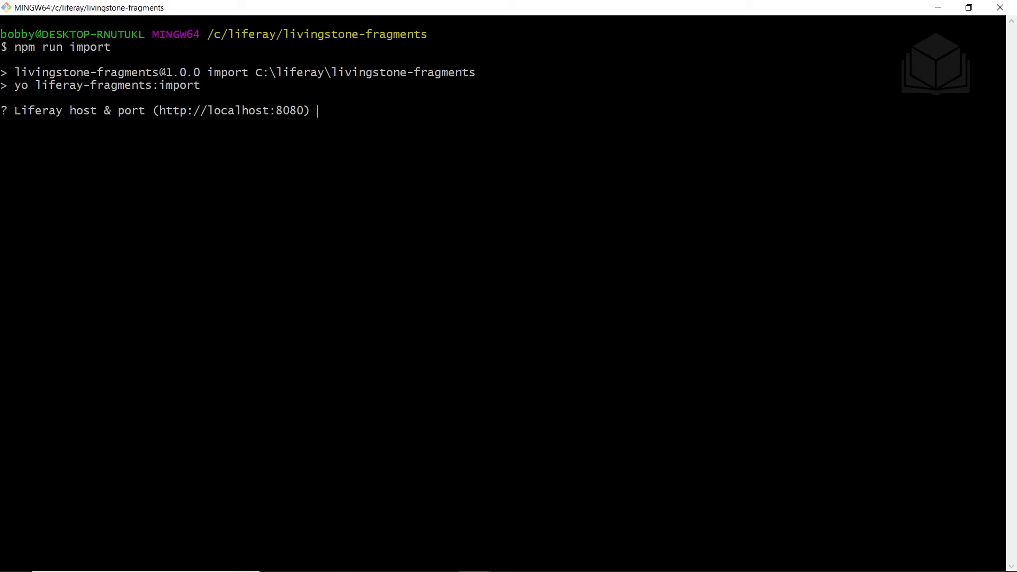
key("Enter")
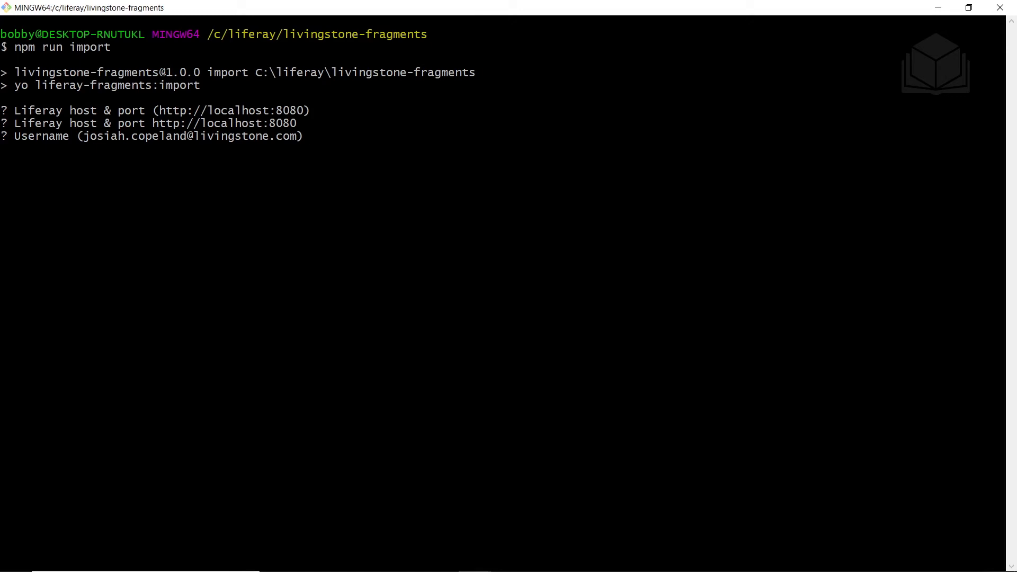
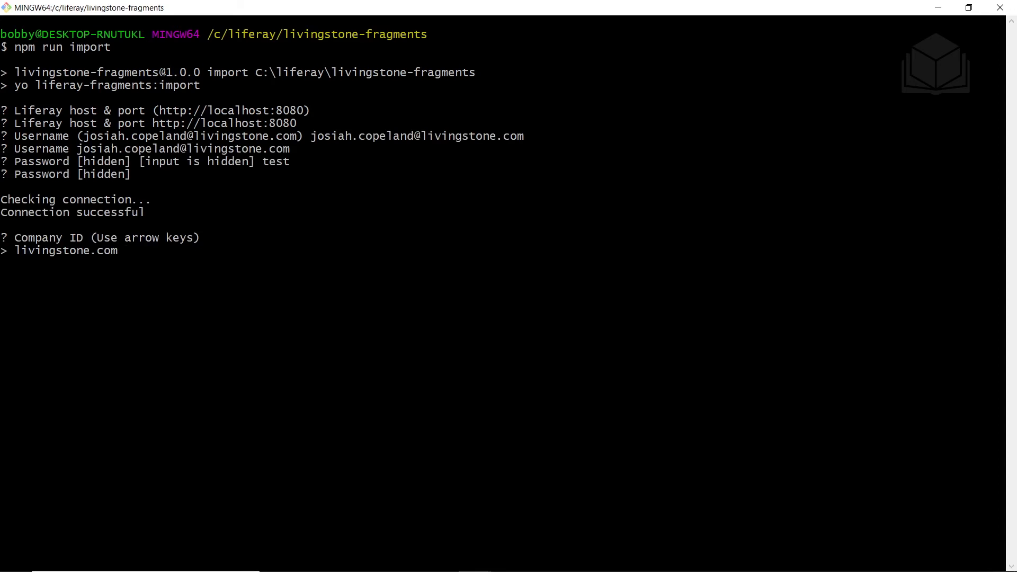
key("enter")
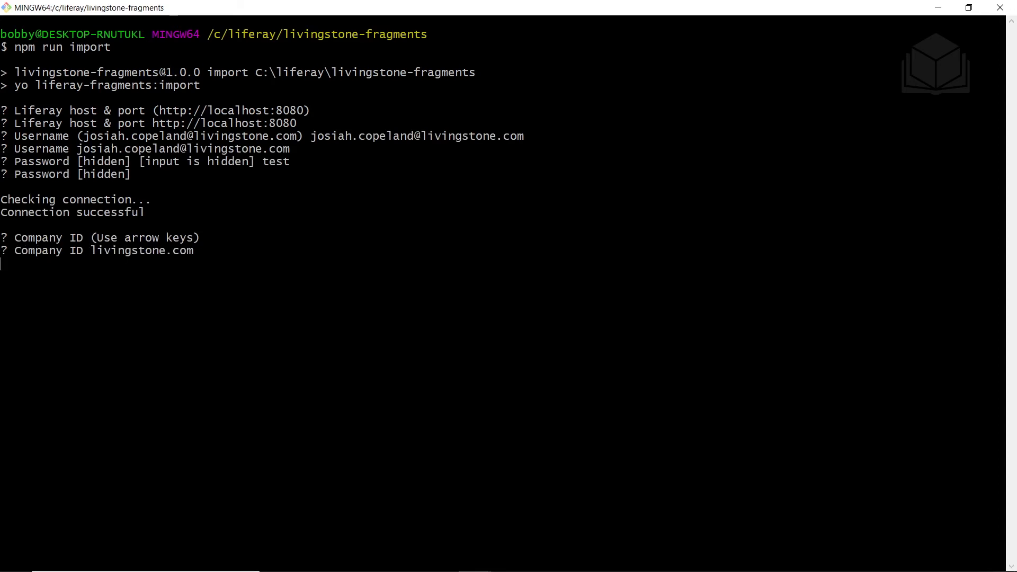
key("Enter")
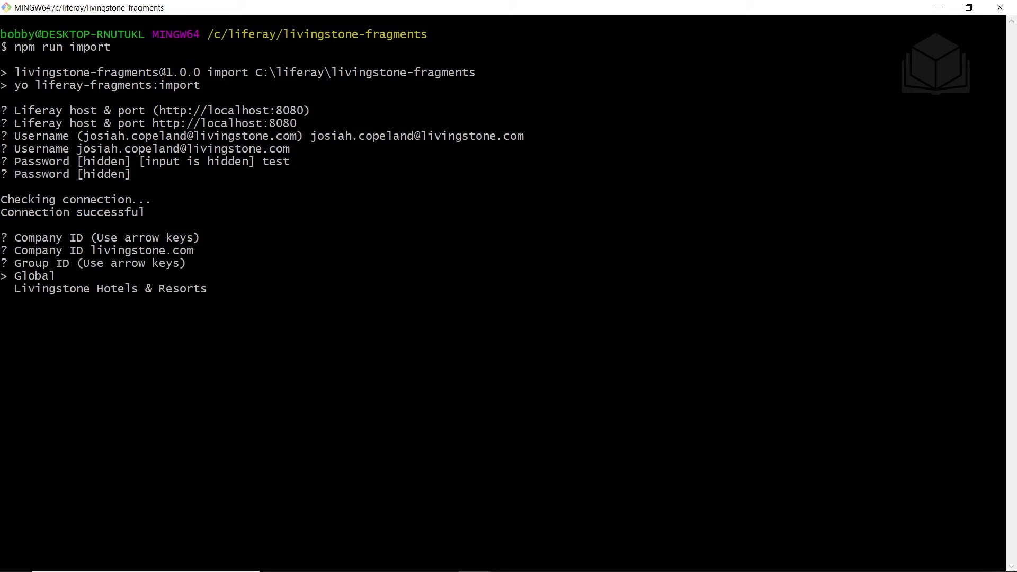
key("Enter")
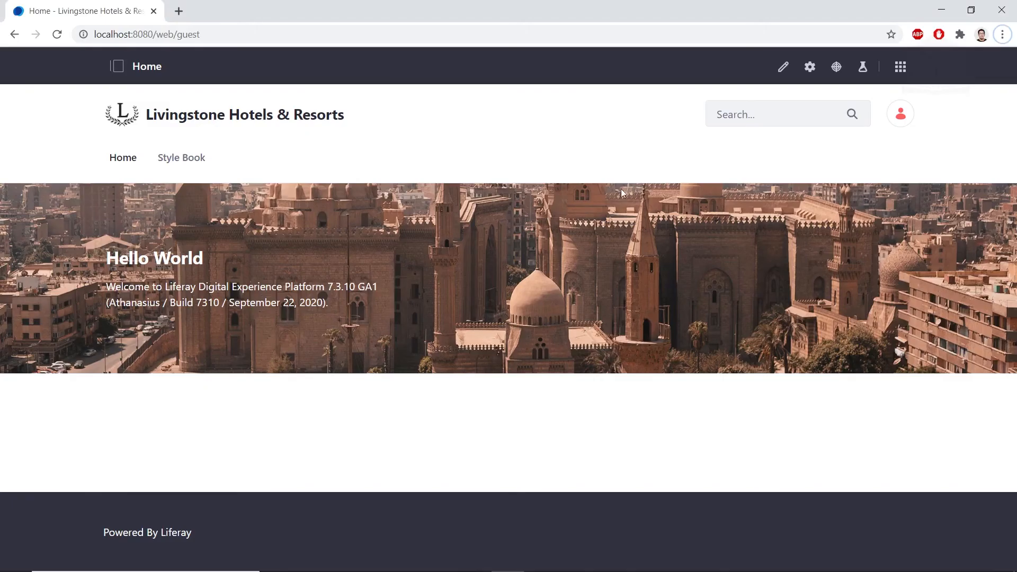
mouse_move(904, 130)
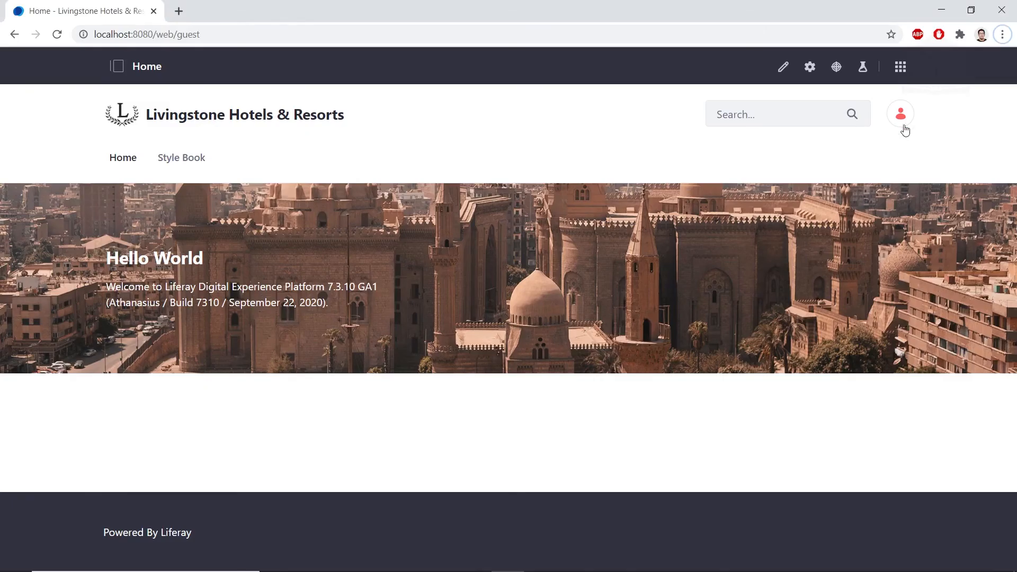
mouse_move(904, 126)
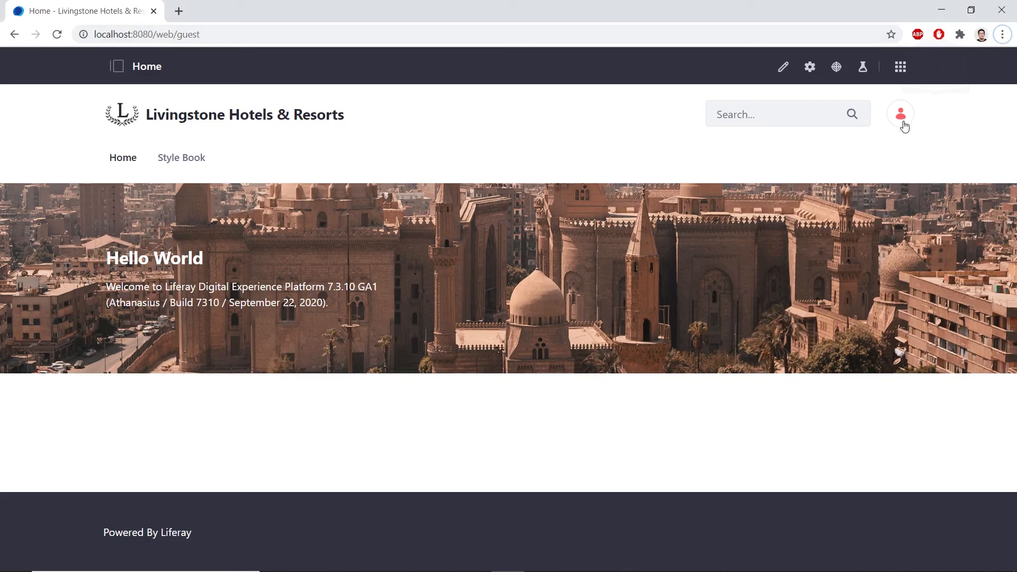
mouse_move(117, 66)
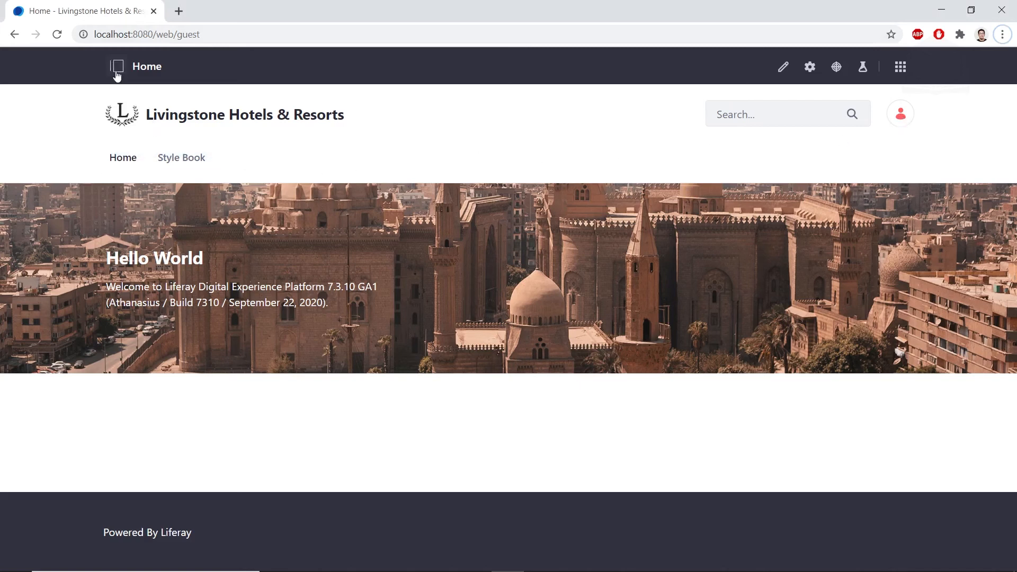
- Navigate via the Product Menu to Design > Fragments to view the Livingstone Front Page collection
left_click(117, 66)
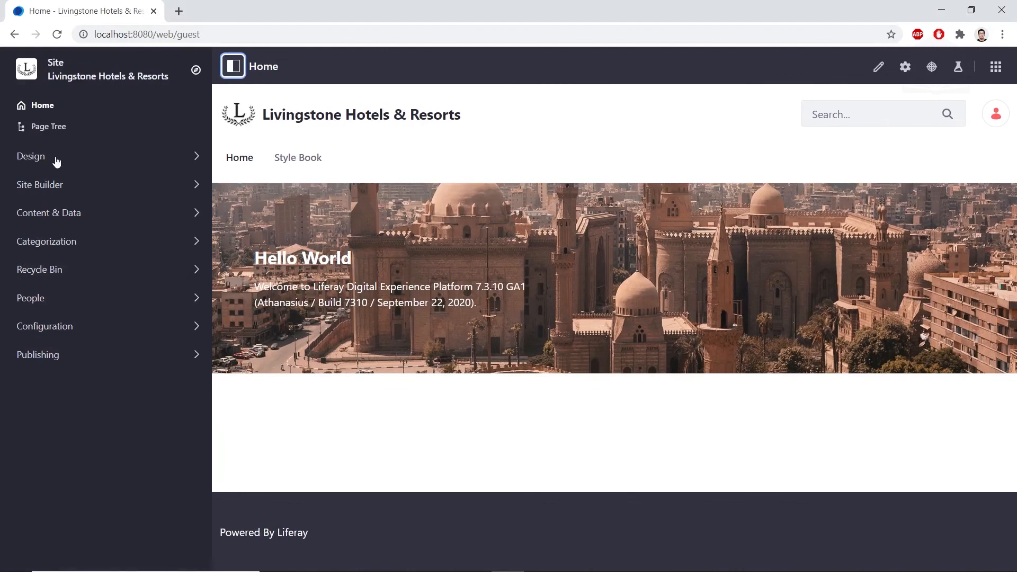
left_click(30, 155)
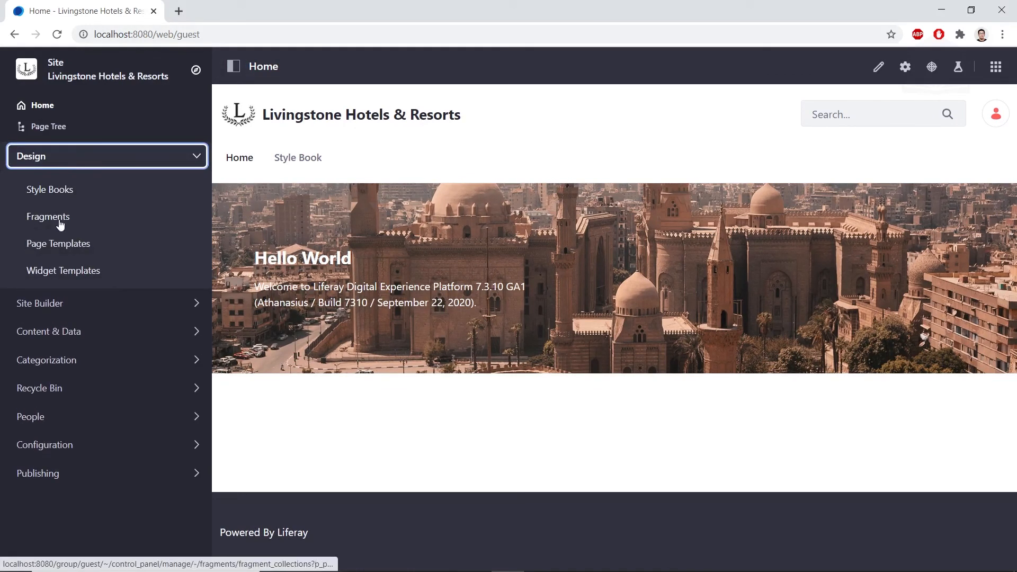
left_click(48, 216)
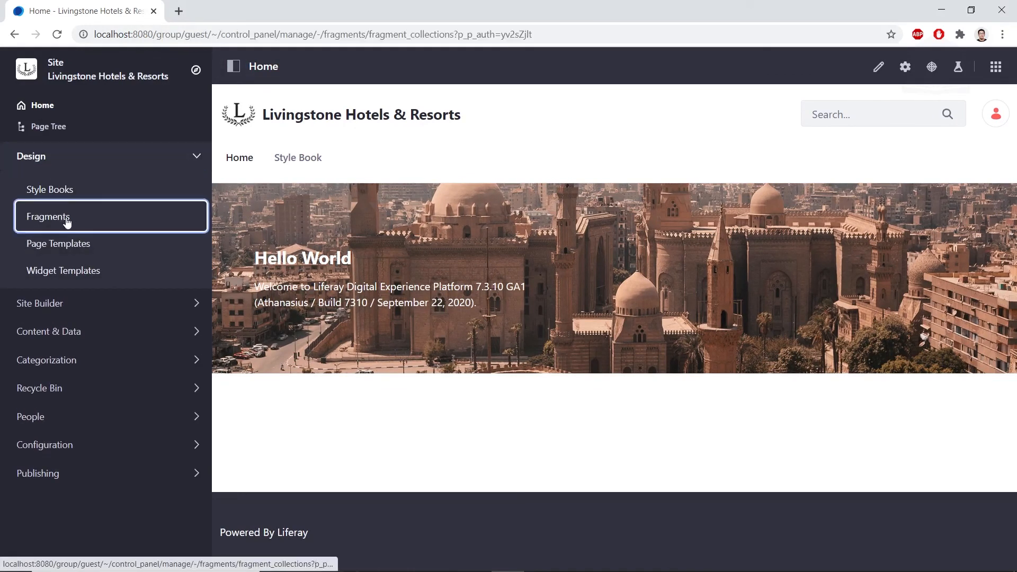
left_click(48, 216)
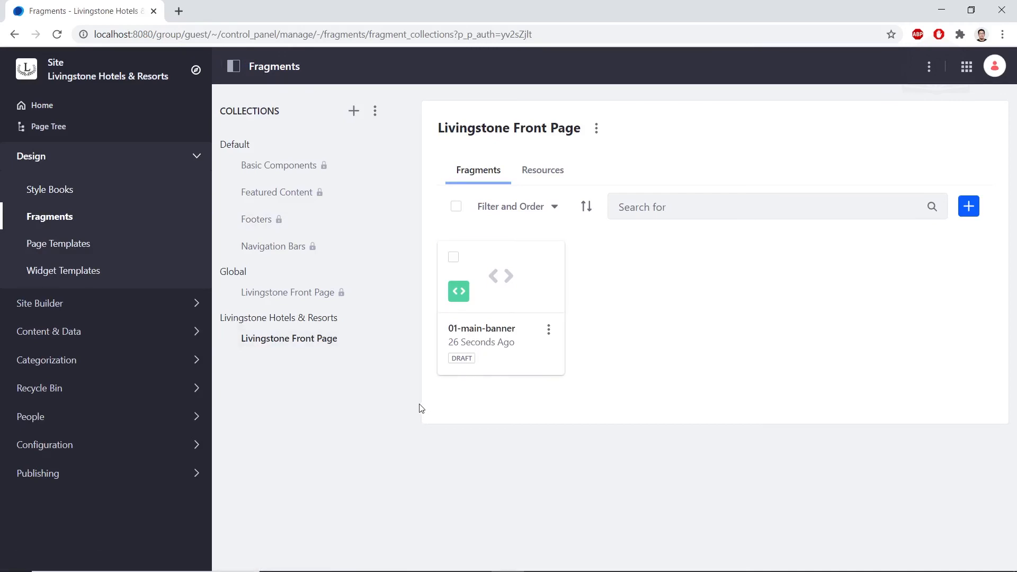
mouse_move(415, 408)
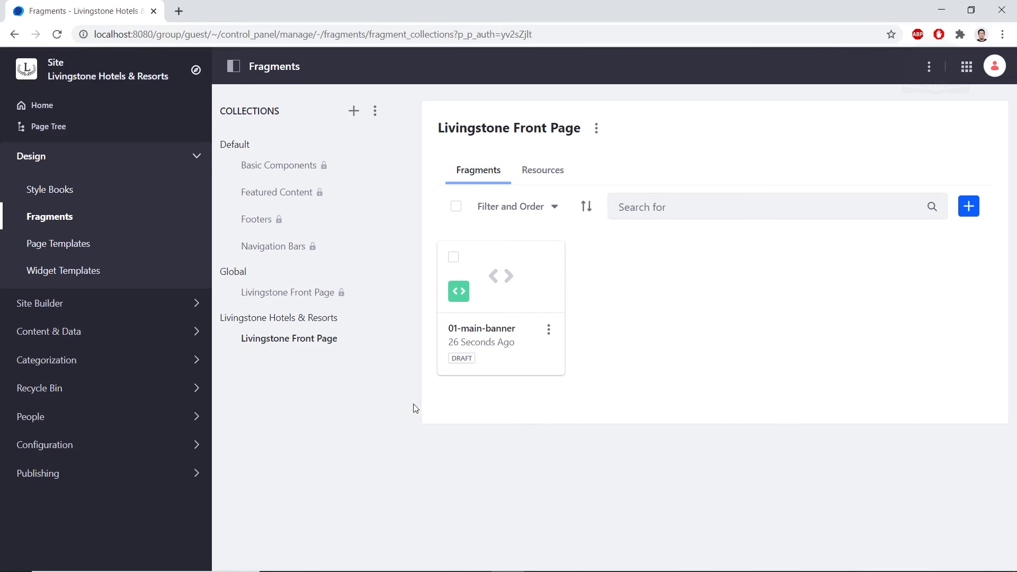
mouse_move(351, 343)
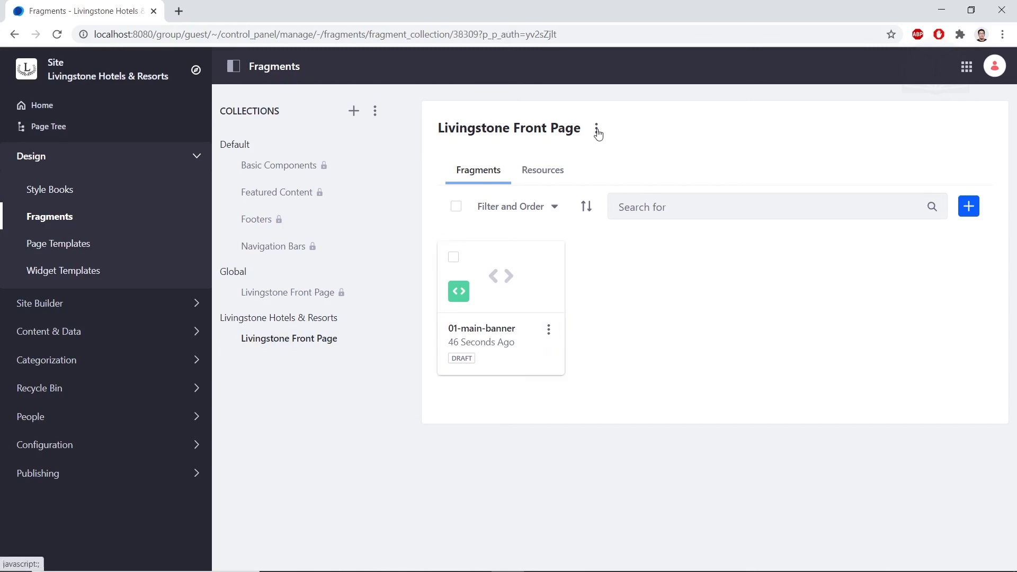
- Export the Livingstone Front Page collection from its actions menu as a zip
left_click(597, 130)
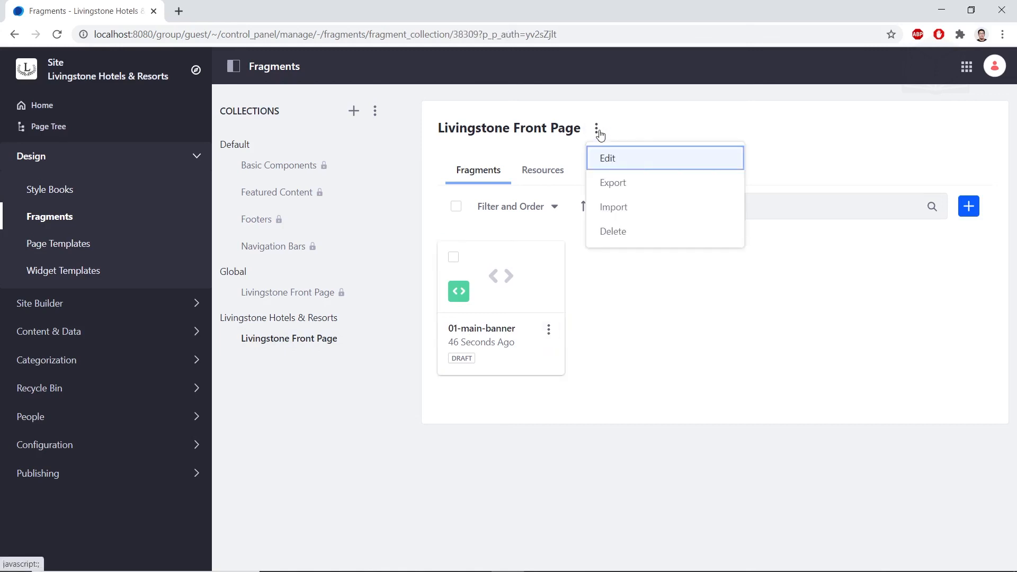
mouse_move(644, 185)
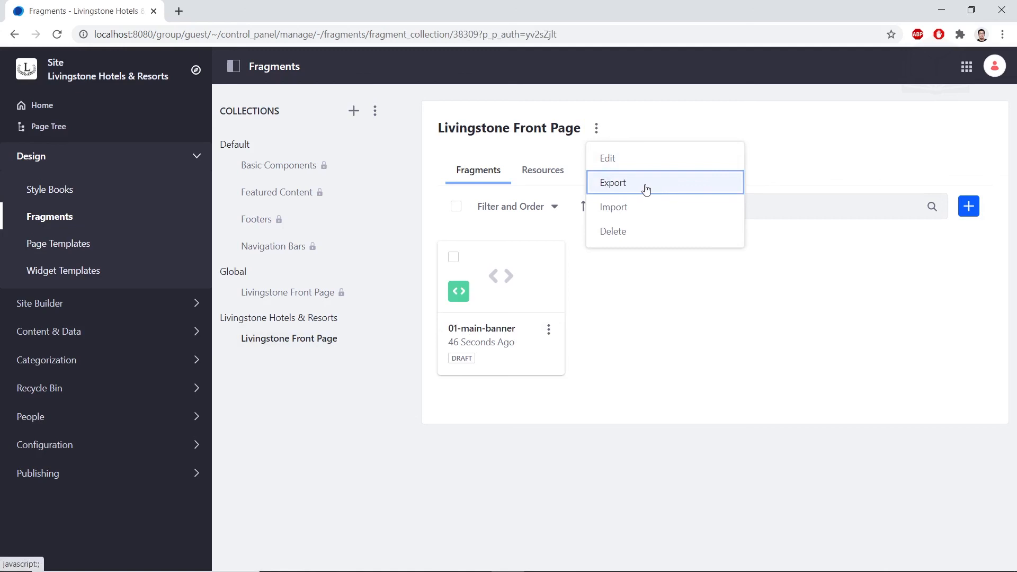
left_click(613, 182)
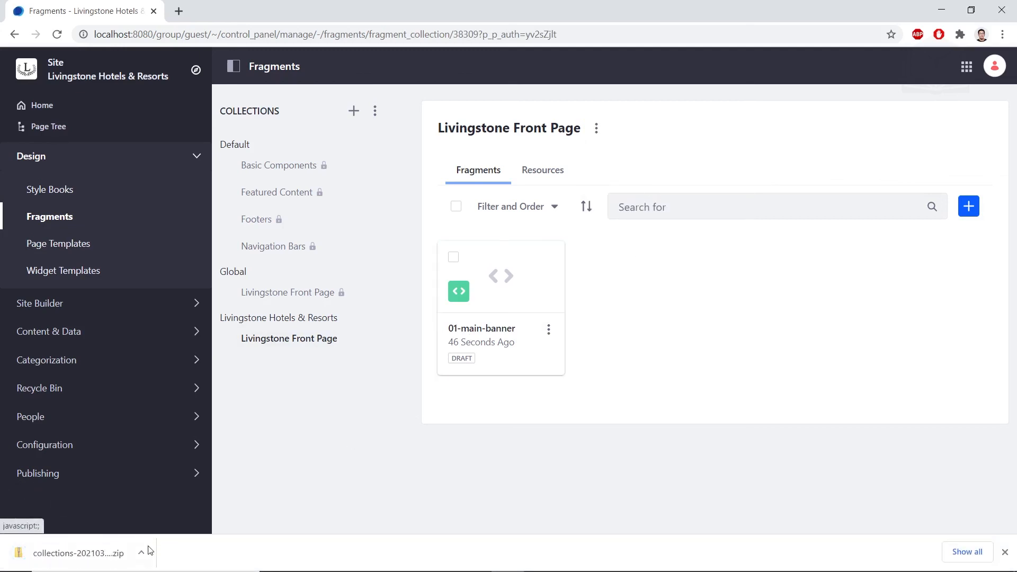
mouse_move(464, 472)
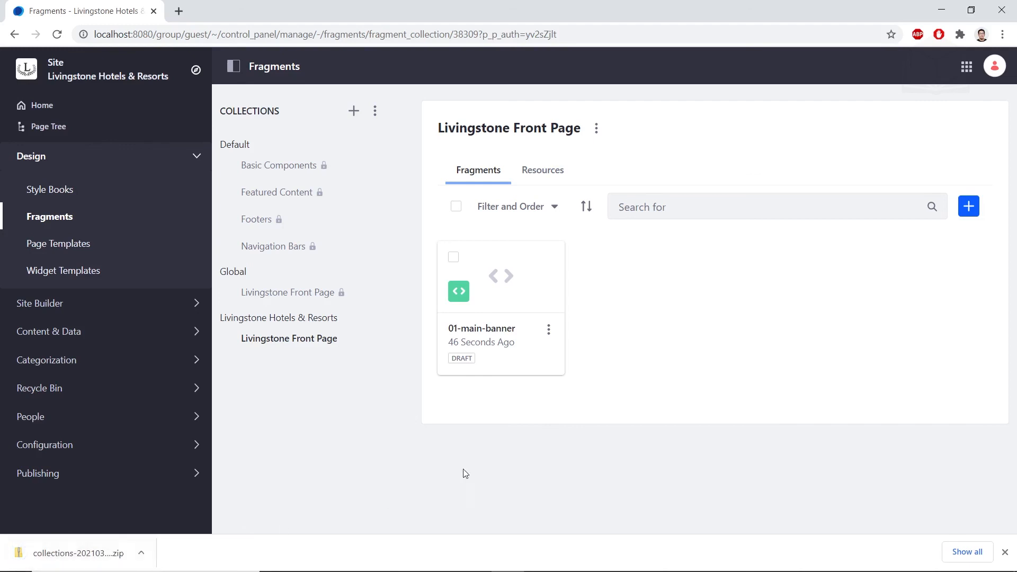
mouse_move(651, 421)
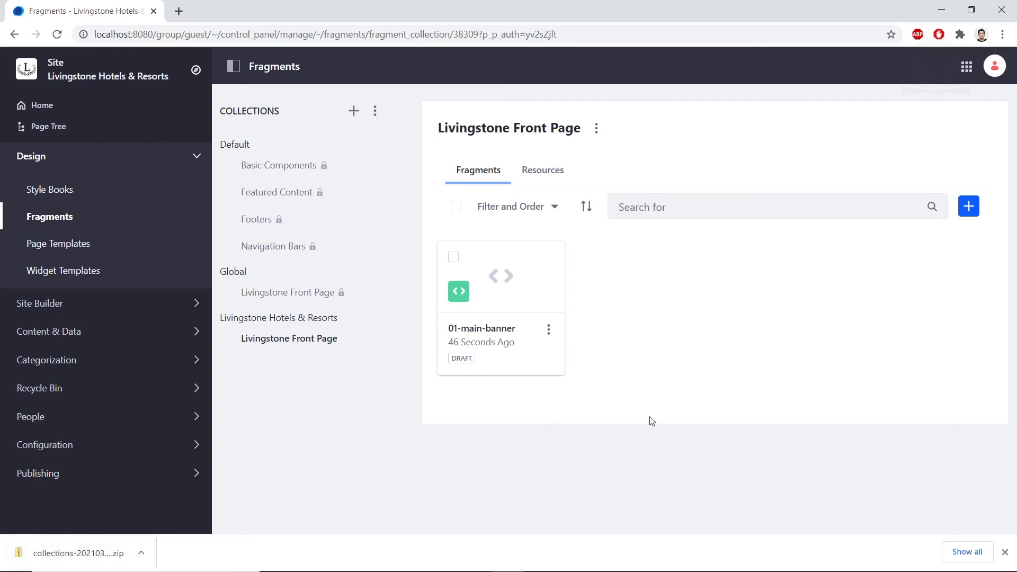